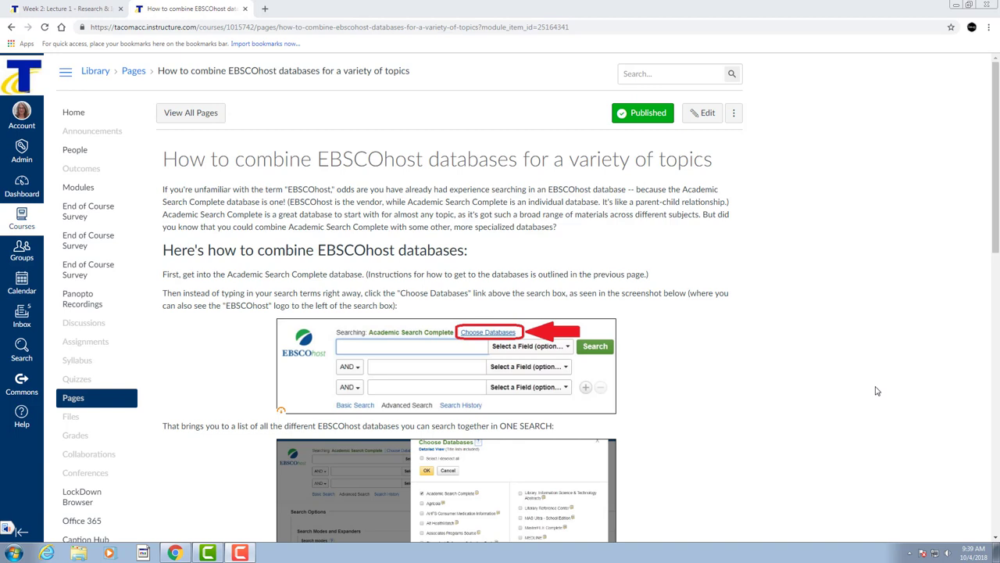
mouse_move(853, 402)
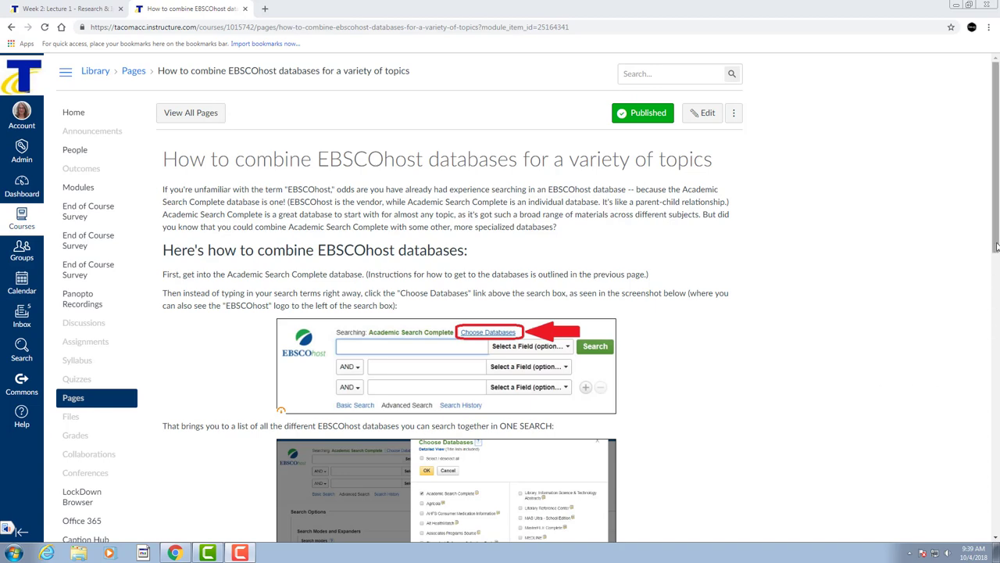
Step: Launch Open Attribution Builder from the More External Tools menu at the end of the page editor
scroll("down", 3)
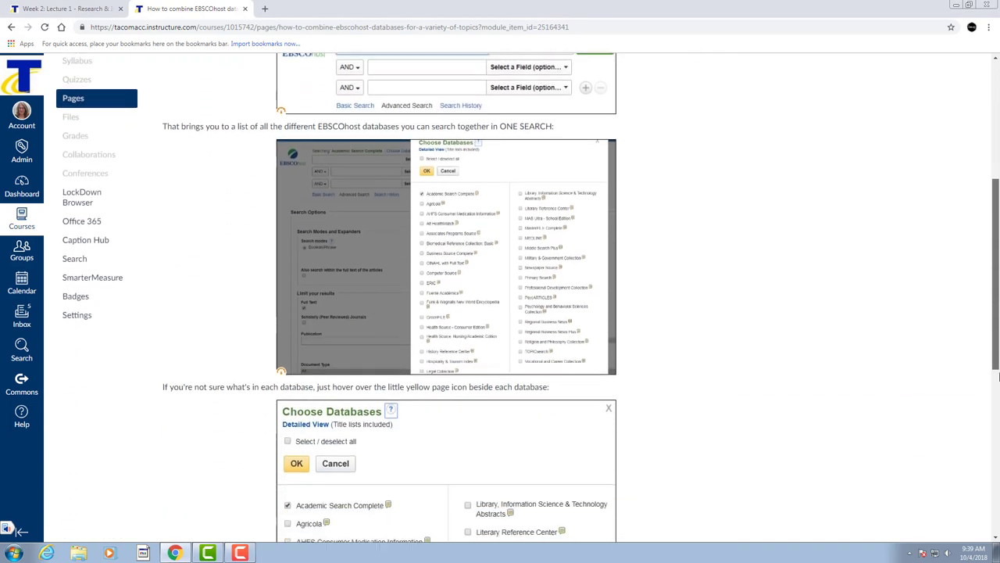
scroll("down", 3)
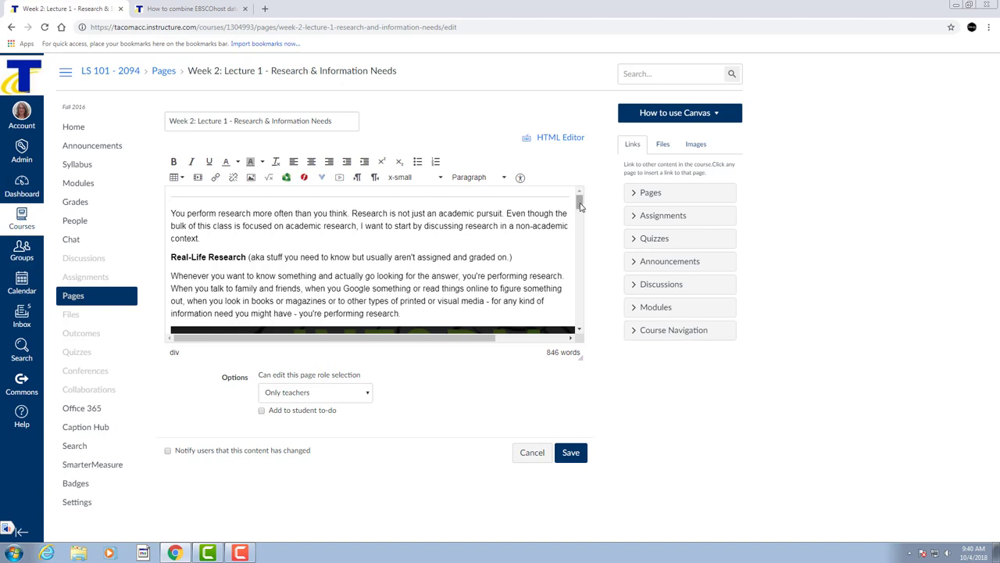
scroll("down", 3)
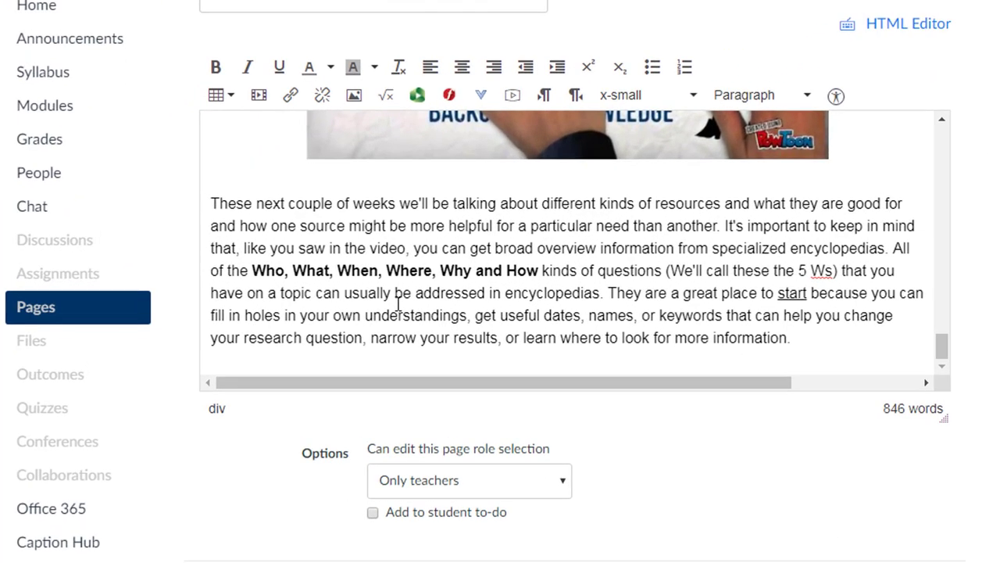
mouse_move(481, 95)
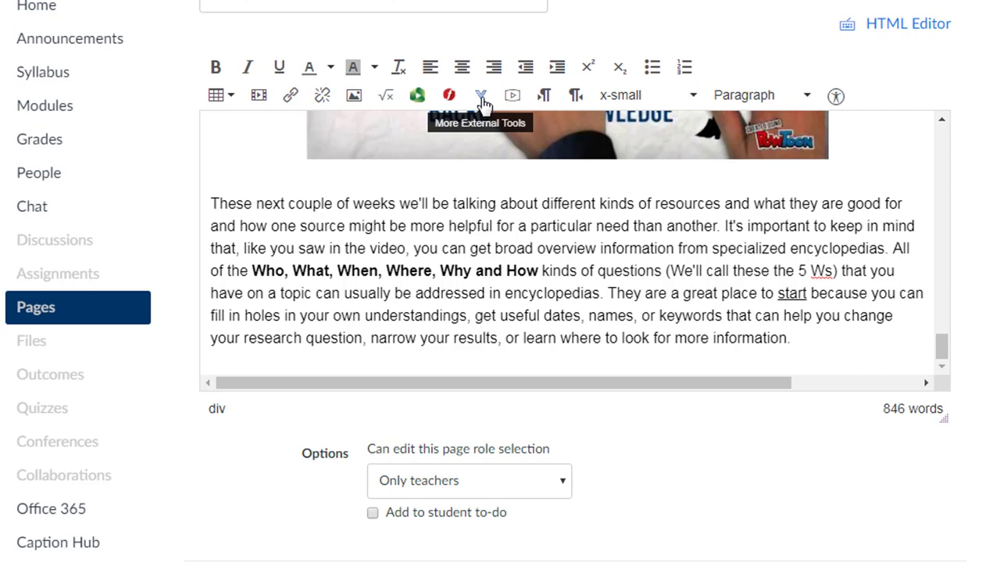
left_click(479, 95)
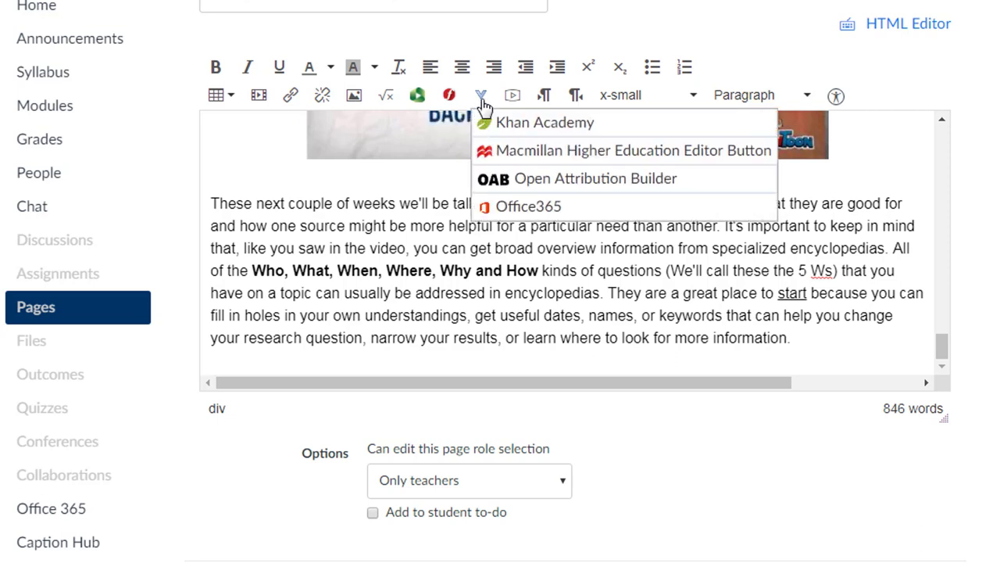
mouse_move(472, 184)
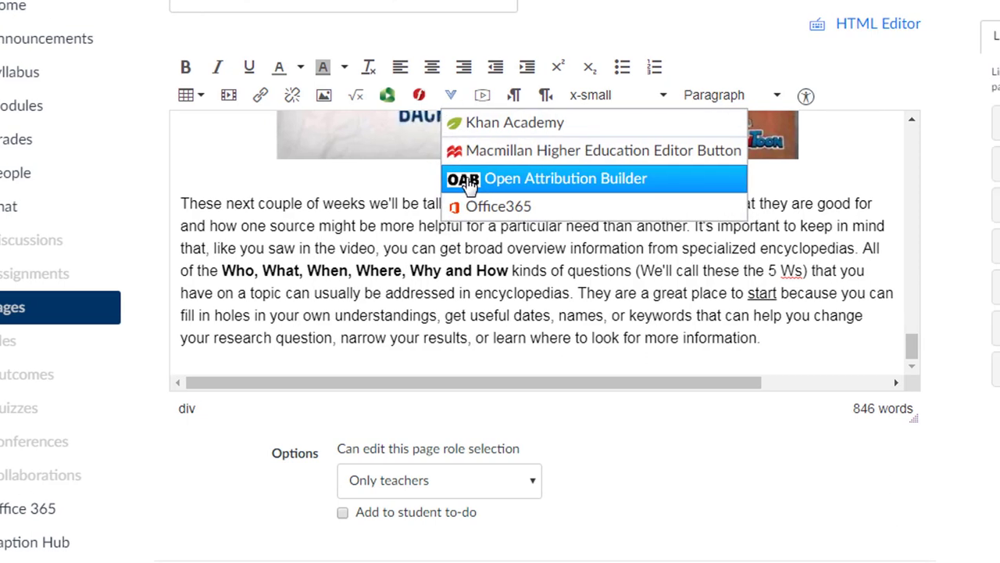
left_click(564, 178)
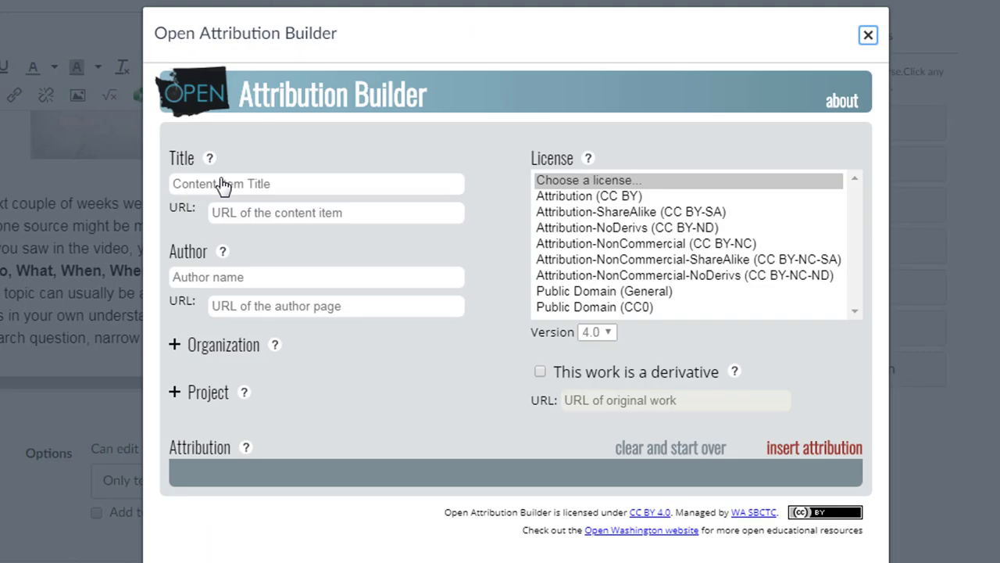
Step: Fill the form with title 'Research & Information Needs', author Candice Watkins and the CC BY-SA license
type("Research & Information Needs")
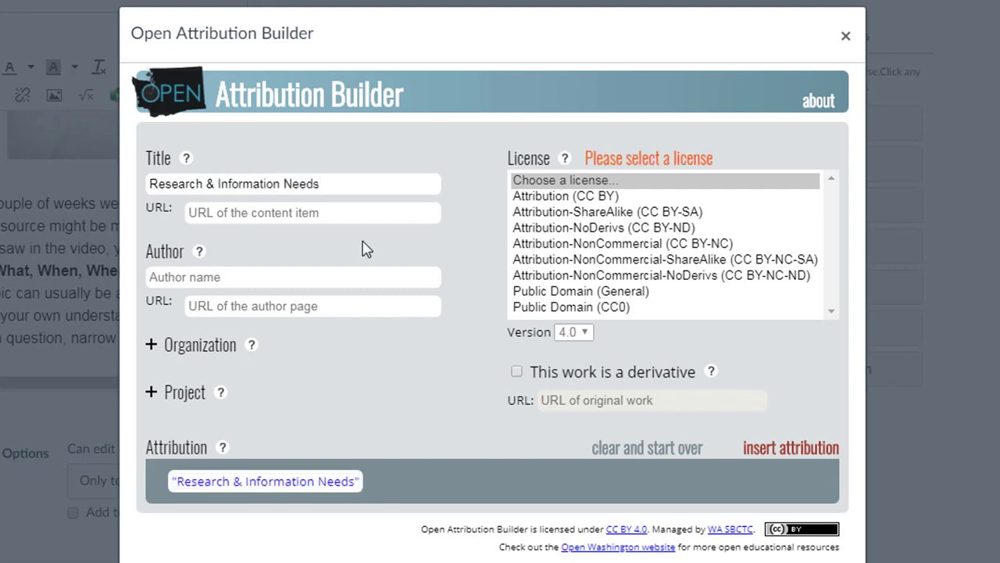
type("Candice Watkins")
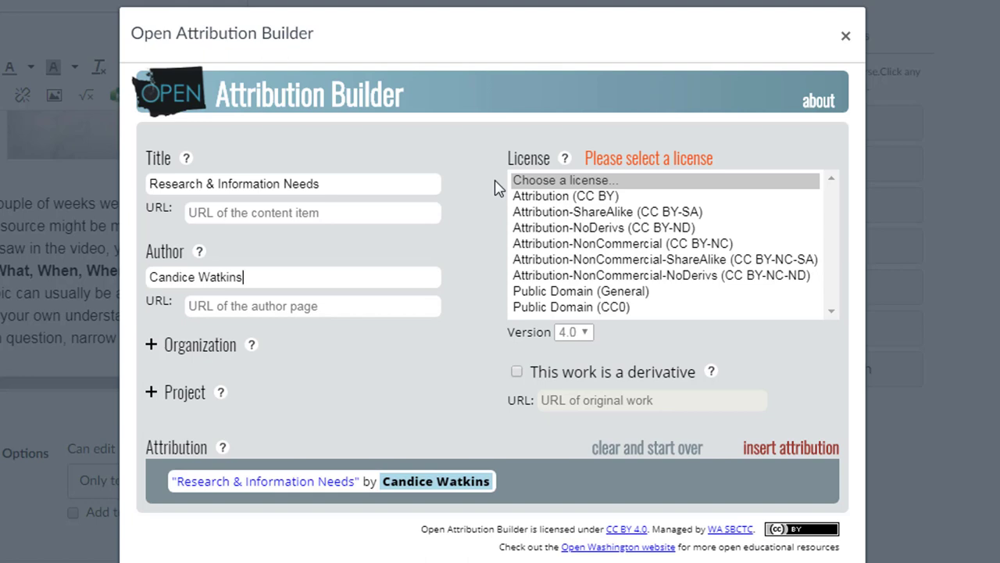
left_click(607, 213)
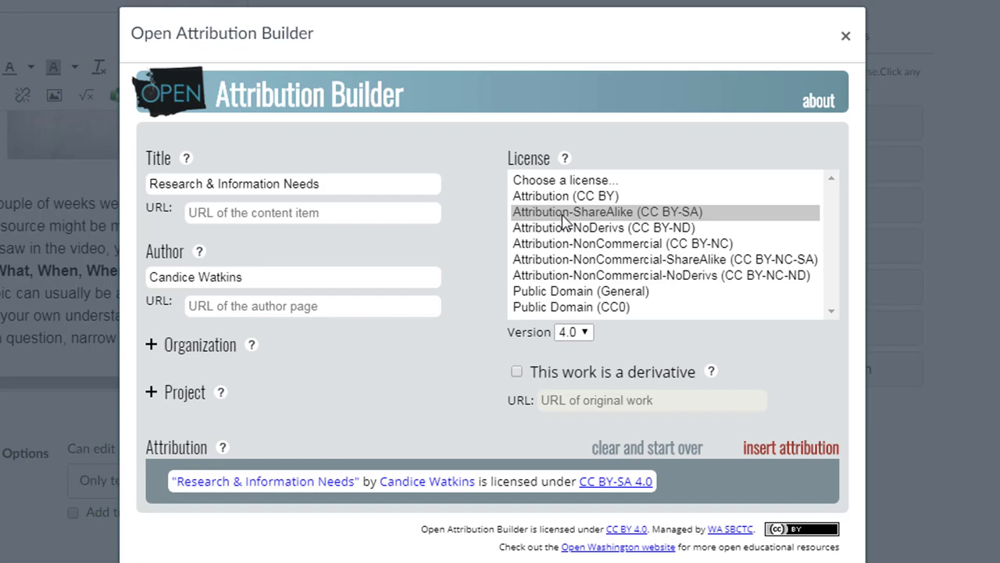
mouse_move(778, 482)
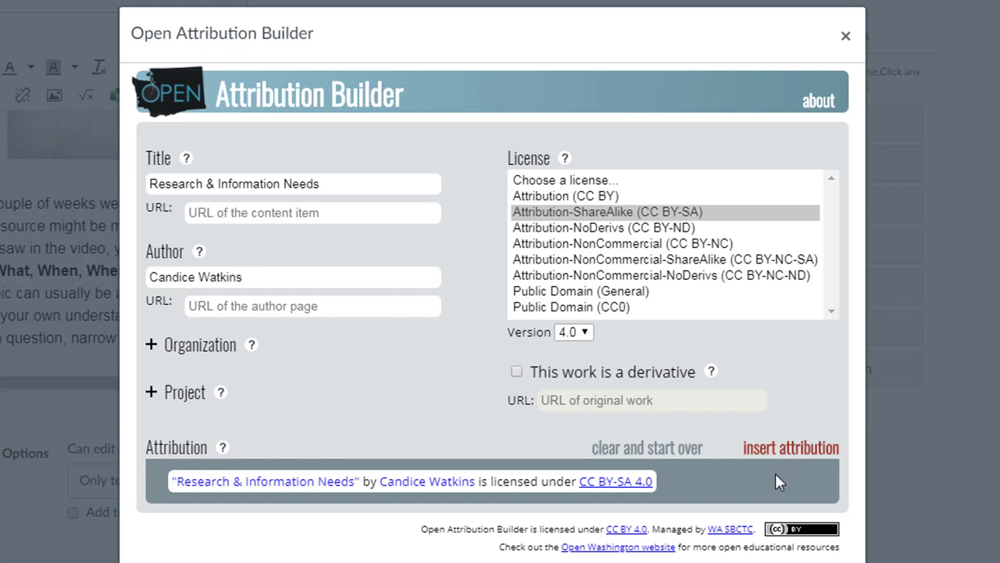
Step: Insert the generated attribution line at the bottom of the lecture page and check it
left_click(787, 447)
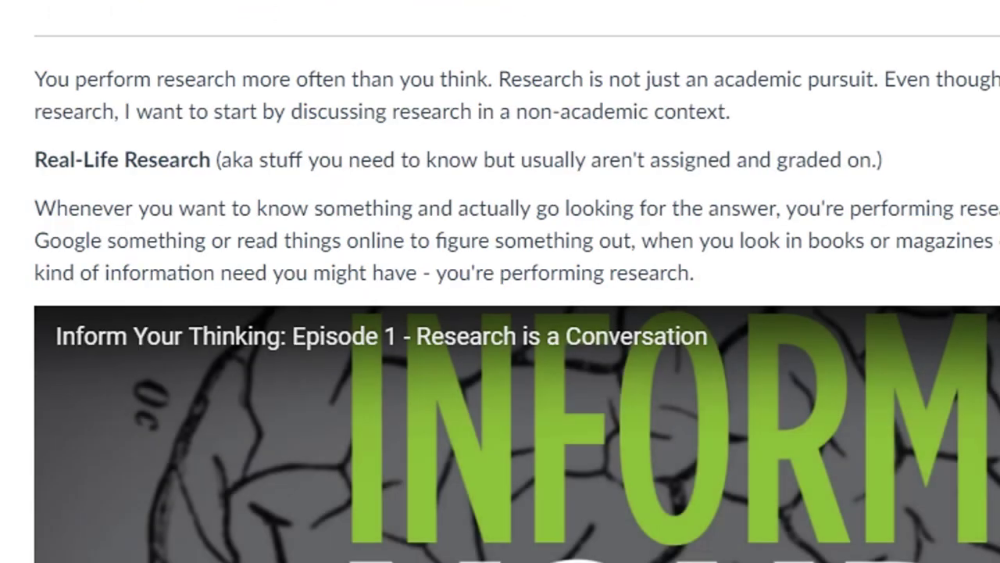
scroll("down", 3)
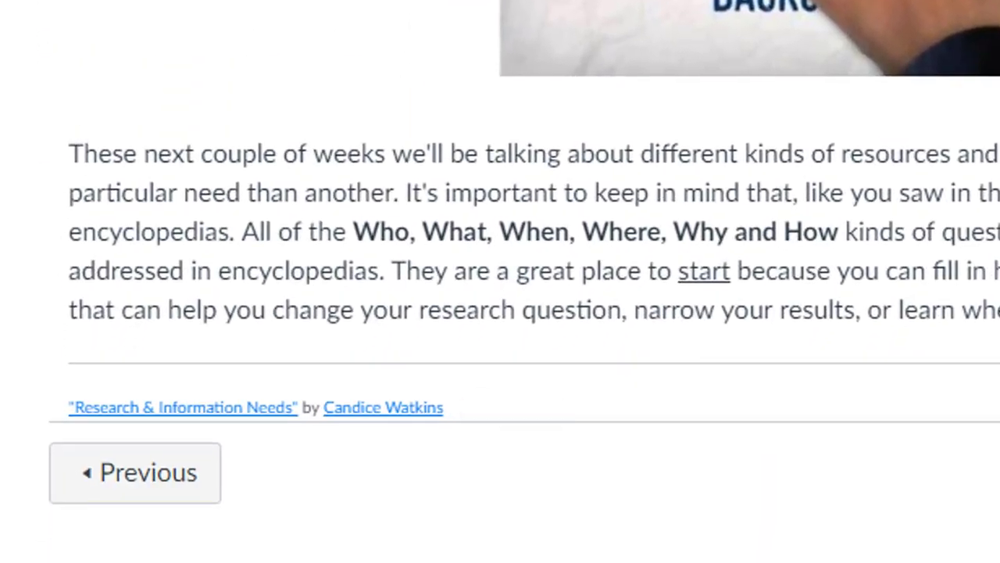